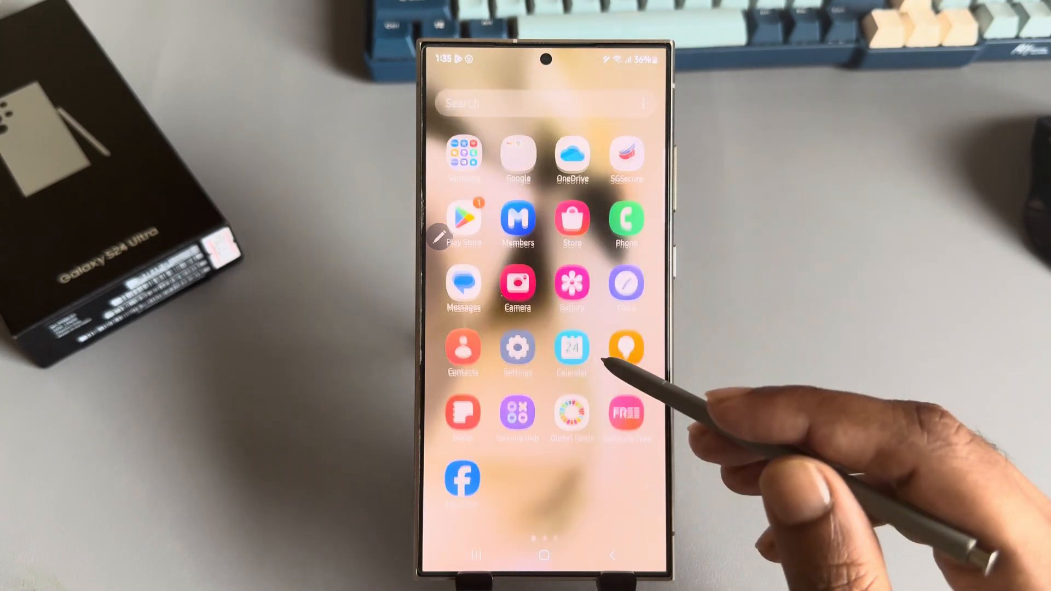
Open Settings and go to Software information to unlock Developer options via Build number
{"action": "left_click", "coordinate": [518, 348]}
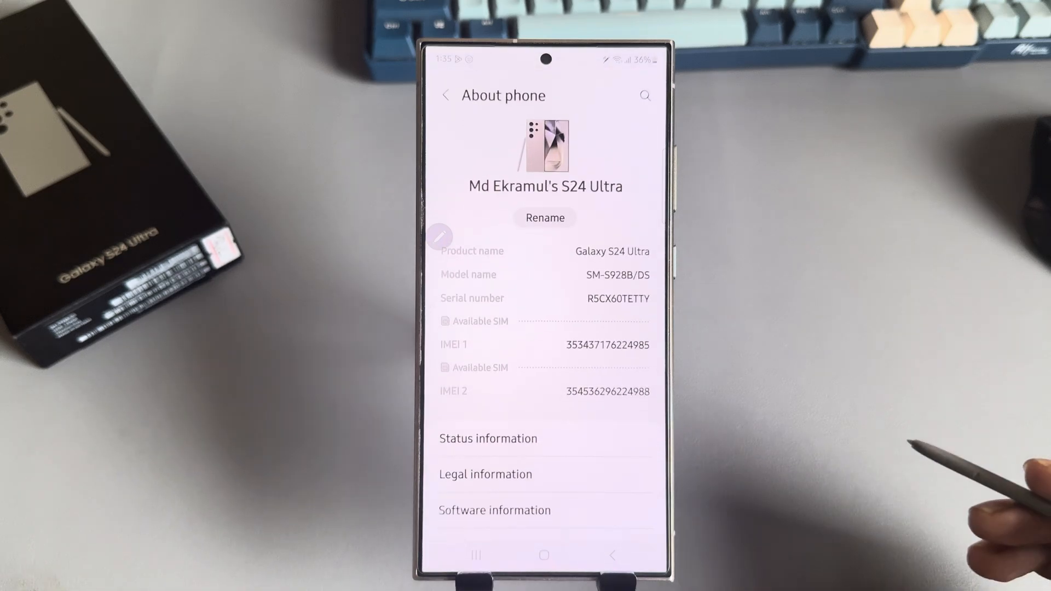
{"action": "scroll", "scroll_direction": "up", "scroll_amount": 3}
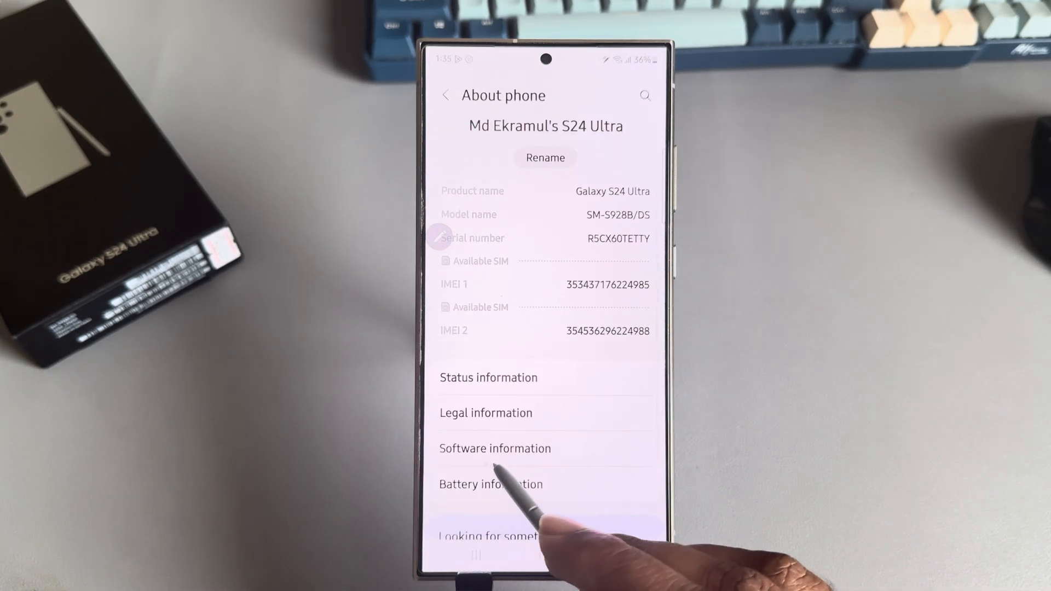
{"action": "left_click", "coordinate": [495, 449]}
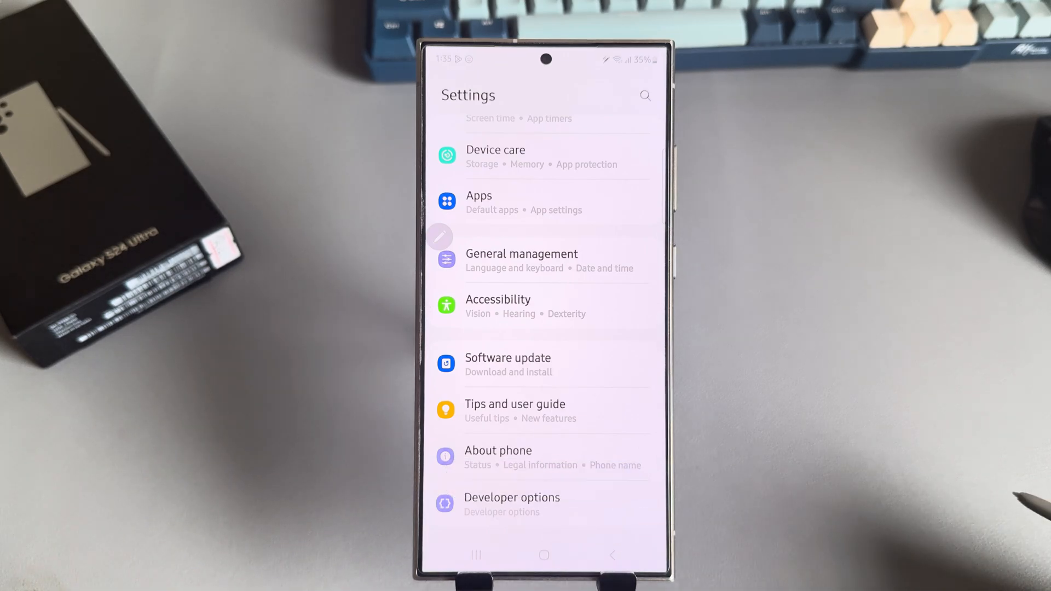
Search settings for 'gpu', open the GPUWatch result, and switch GPUWatch on
{"action": "left_click", "coordinate": [512, 497]}
{"action": "type", "text": "gpu"}
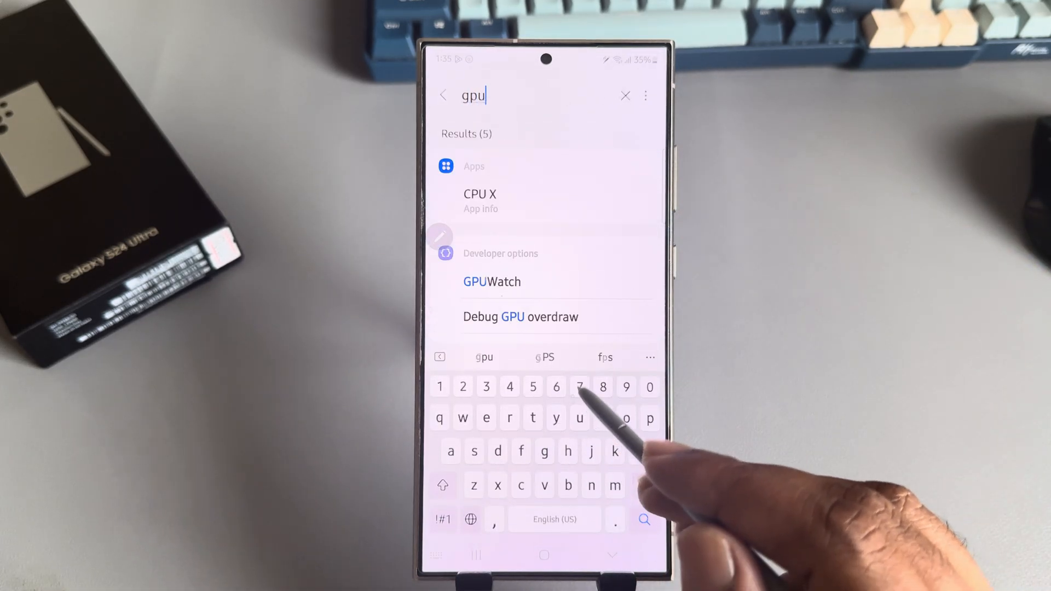
{"action": "left_click", "coordinate": [500, 253]}
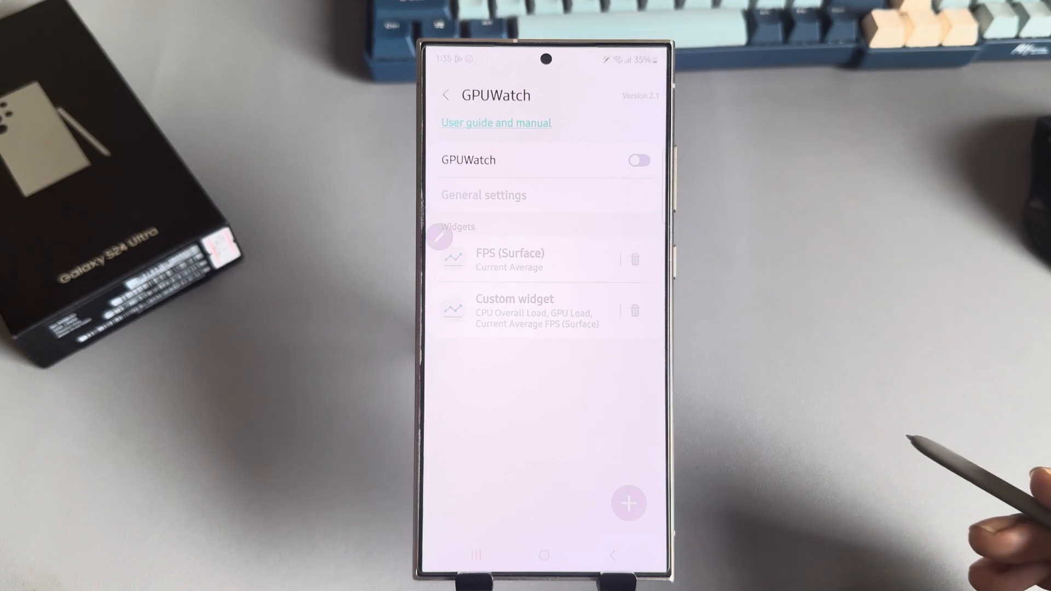
{"action": "left_click", "coordinate": [637, 160]}
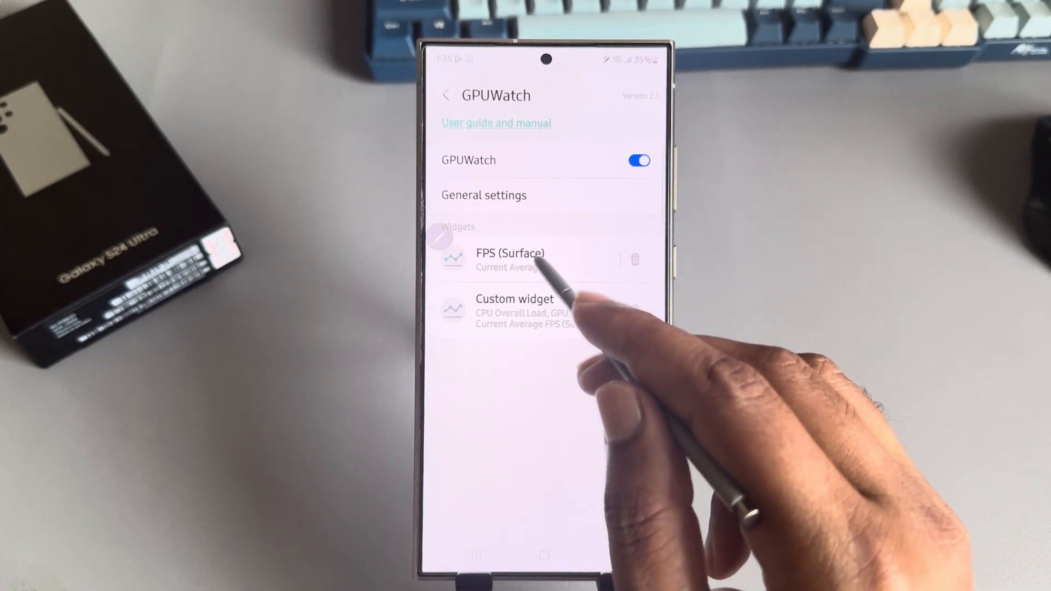
{"action": "left_click", "coordinate": [510, 260]}
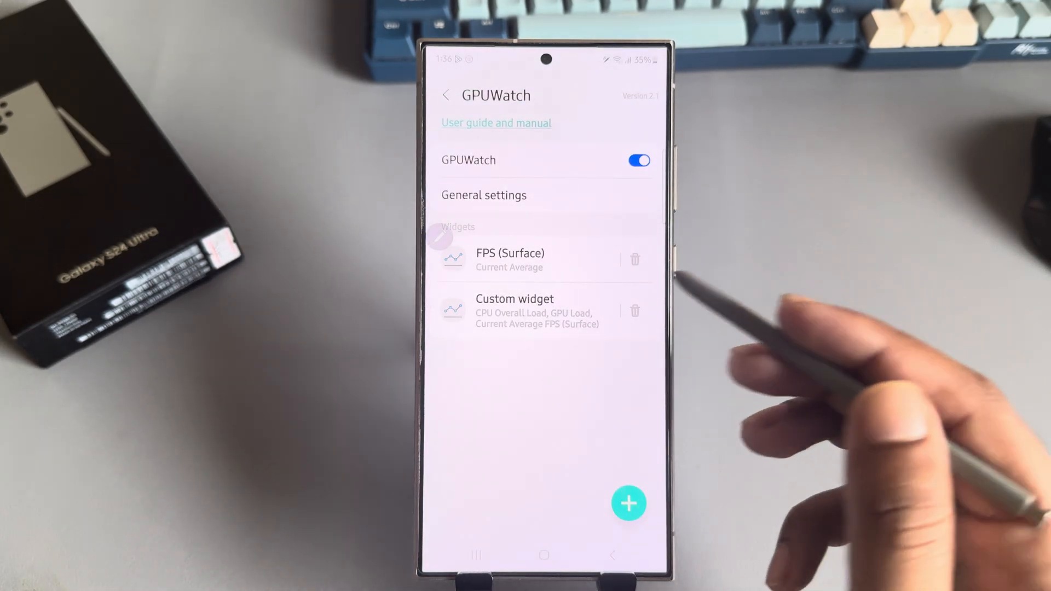
{"action": "left_click", "coordinate": [514, 310]}
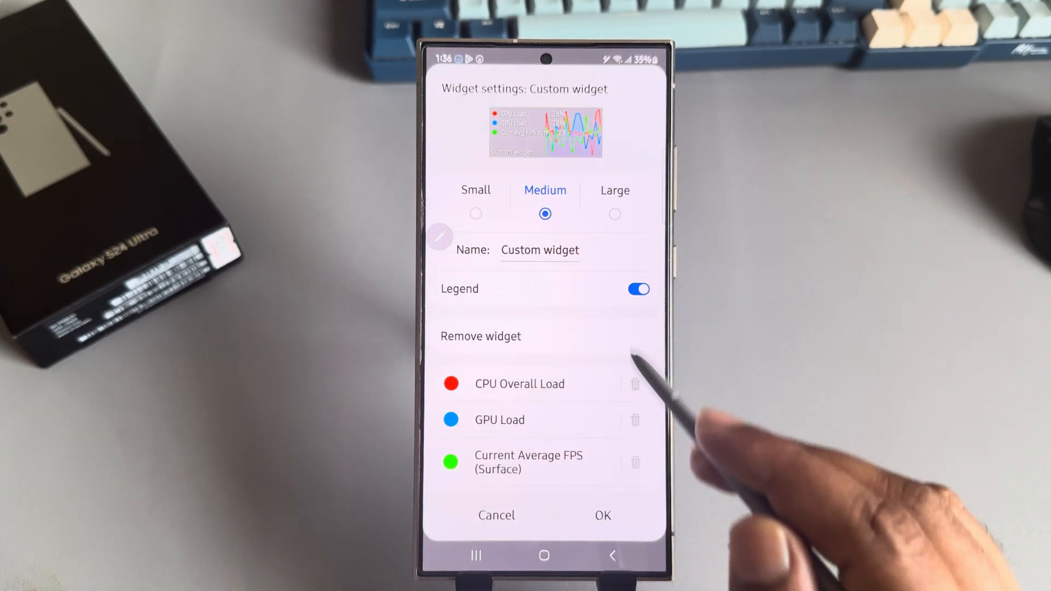
{"action": "left_click", "coordinate": [614, 214]}
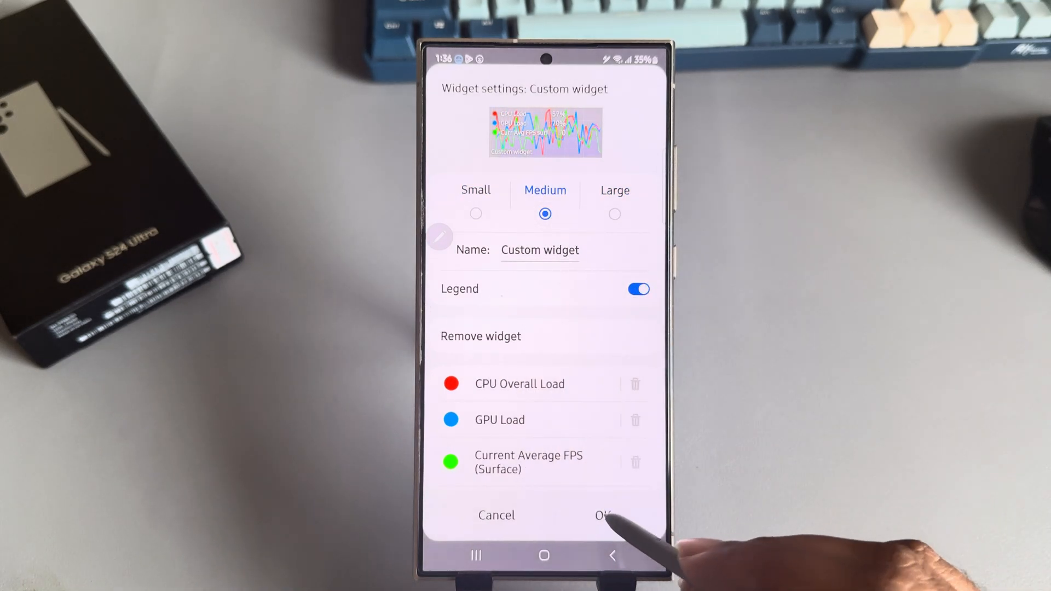
{"action": "left_click", "coordinate": [602, 514]}
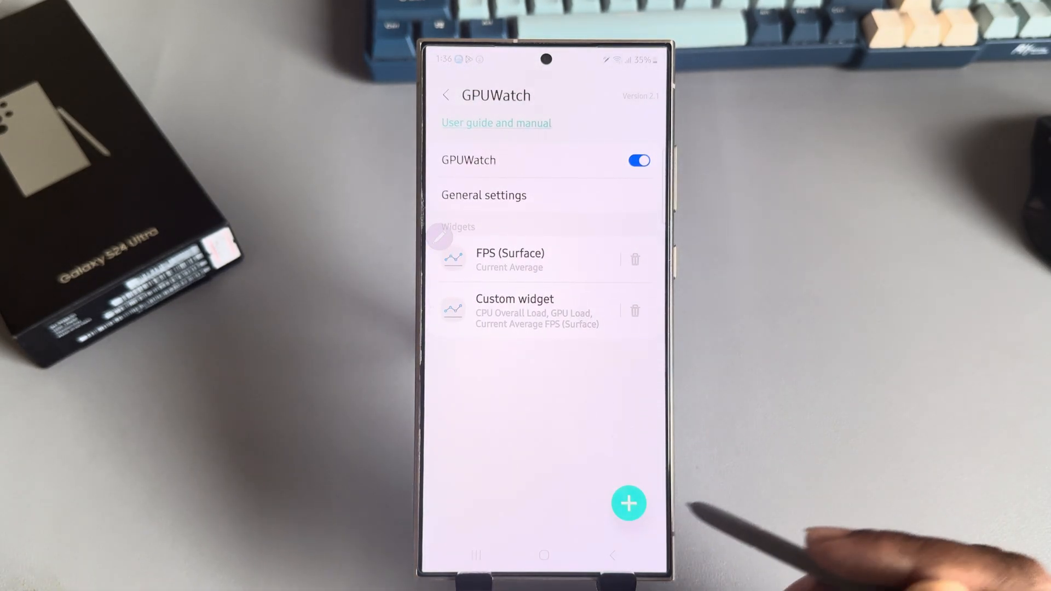
Open the widget metrics list with + and confirm it with OK
{"action": "left_click", "coordinate": [628, 503]}
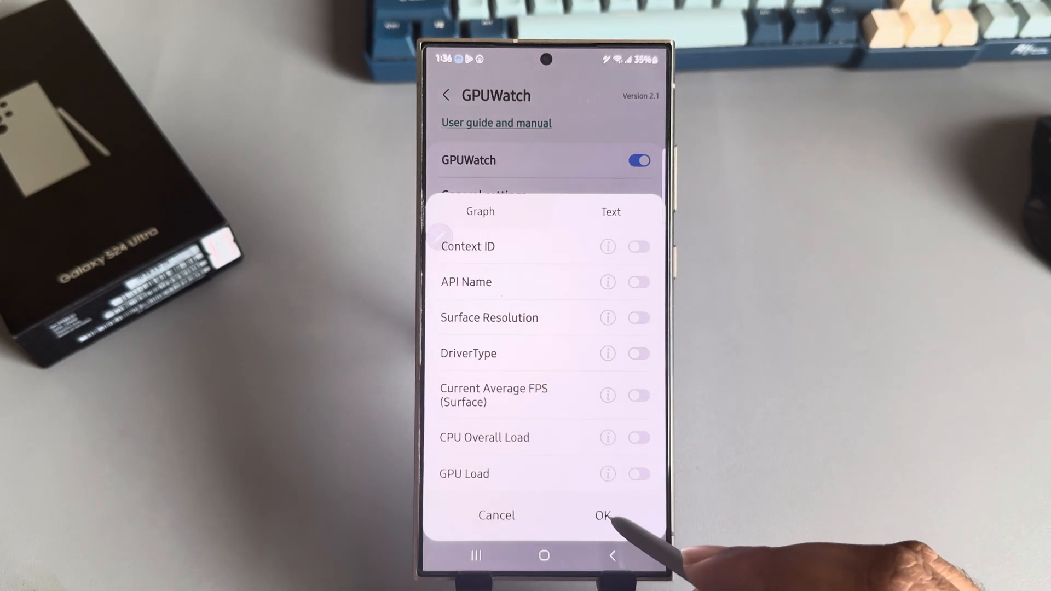
{"action": "left_click", "coordinate": [601, 516]}
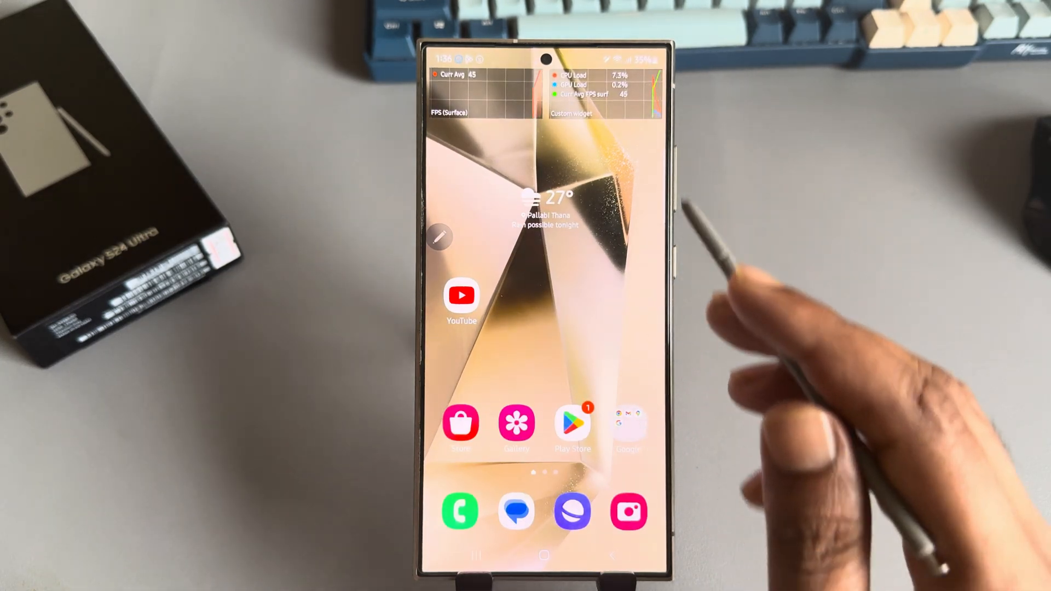